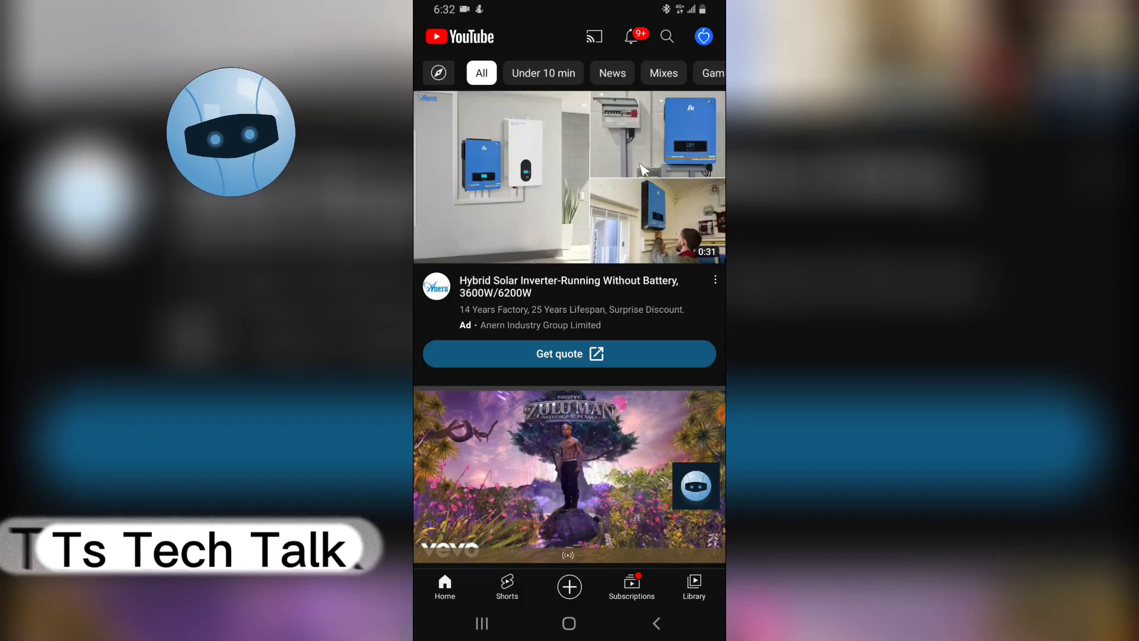
Scroll the home feed and open the SaharaTV senator-conviction news video
{"action": "scroll", "scroll_direction": "down", "scroll_amount": 3}
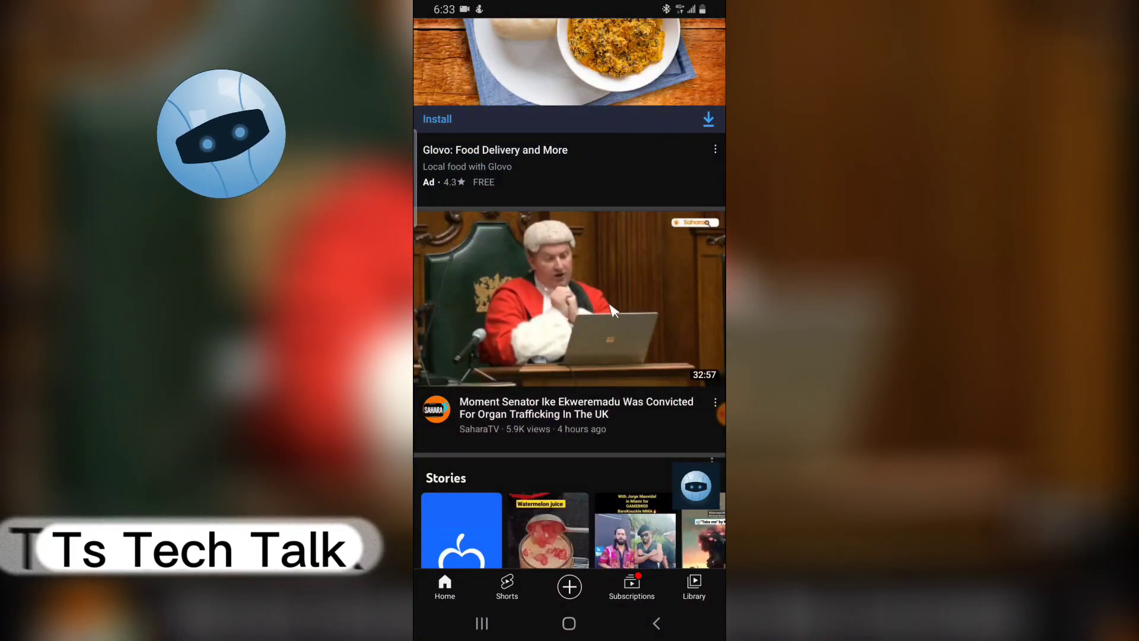
{"action": "mouse_move", "coordinate": [562, 287]}
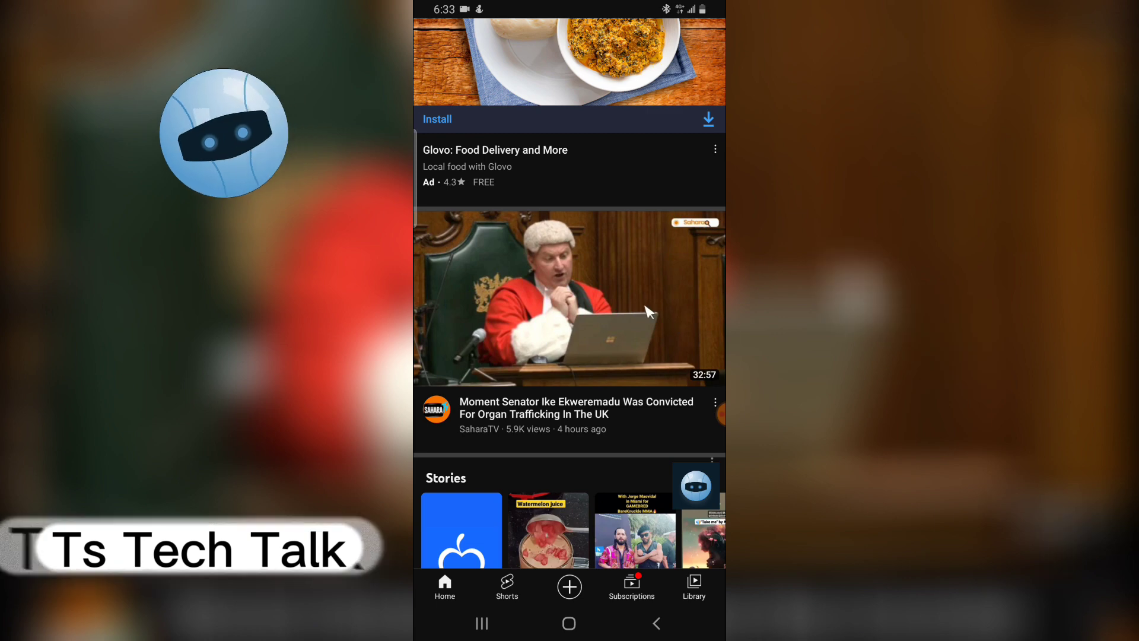
{"action": "left_click", "coordinate": [568, 299]}
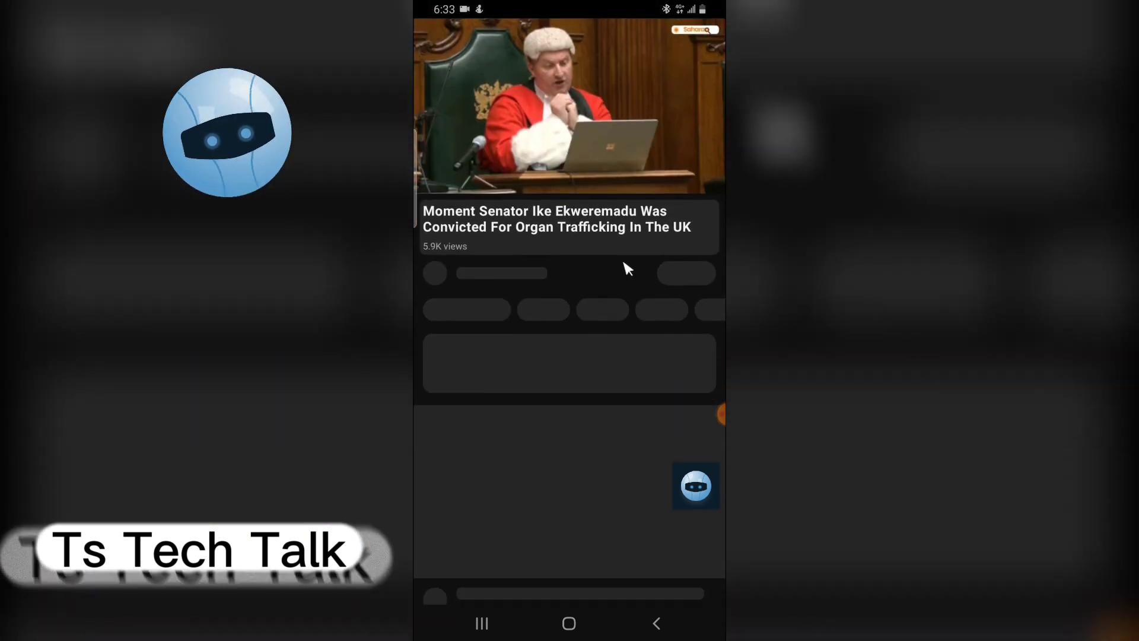
Show the Duet Video tutorial's comments and start a new comment with the keyboard up
{"action": "left_click", "coordinate": [568, 106]}
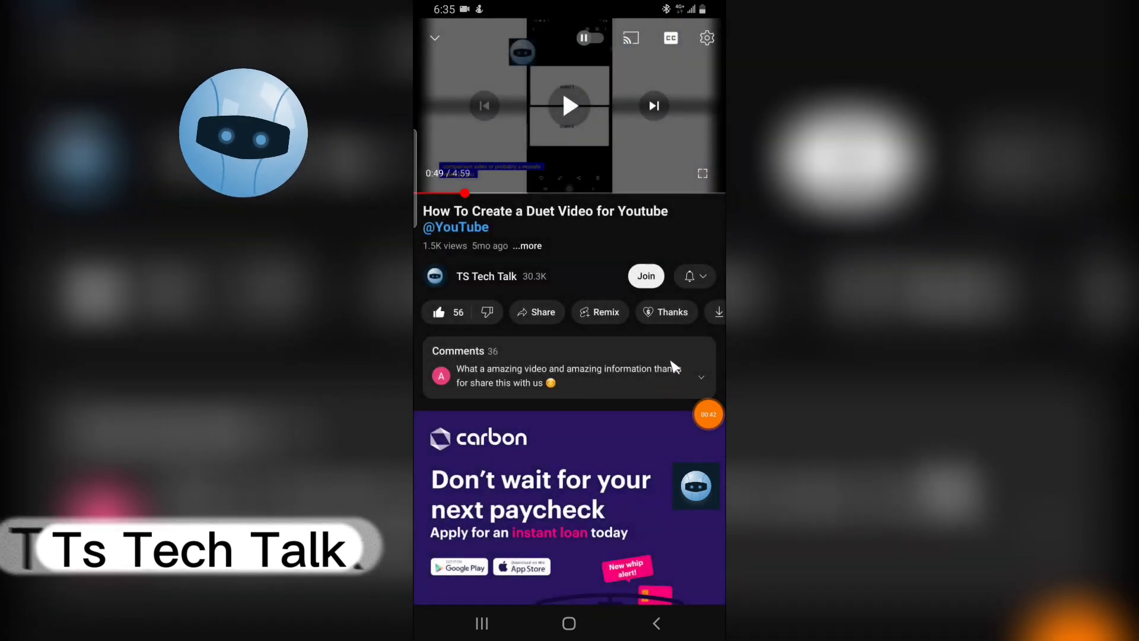
{"action": "left_click", "coordinate": [568, 366]}
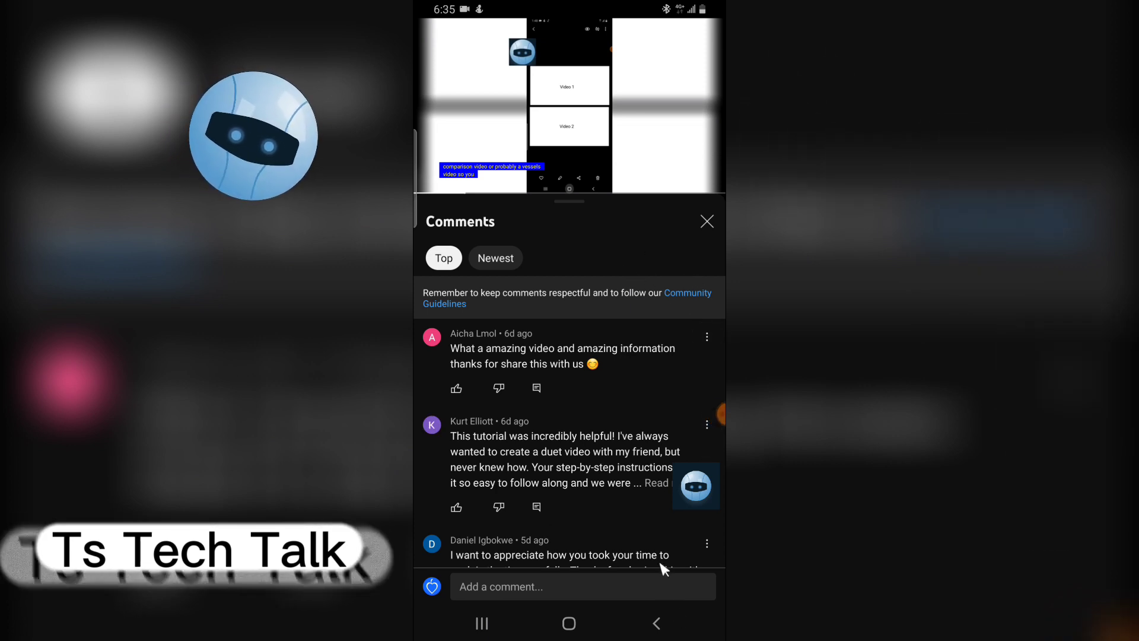
{"action": "left_click", "coordinate": [581, 586]}
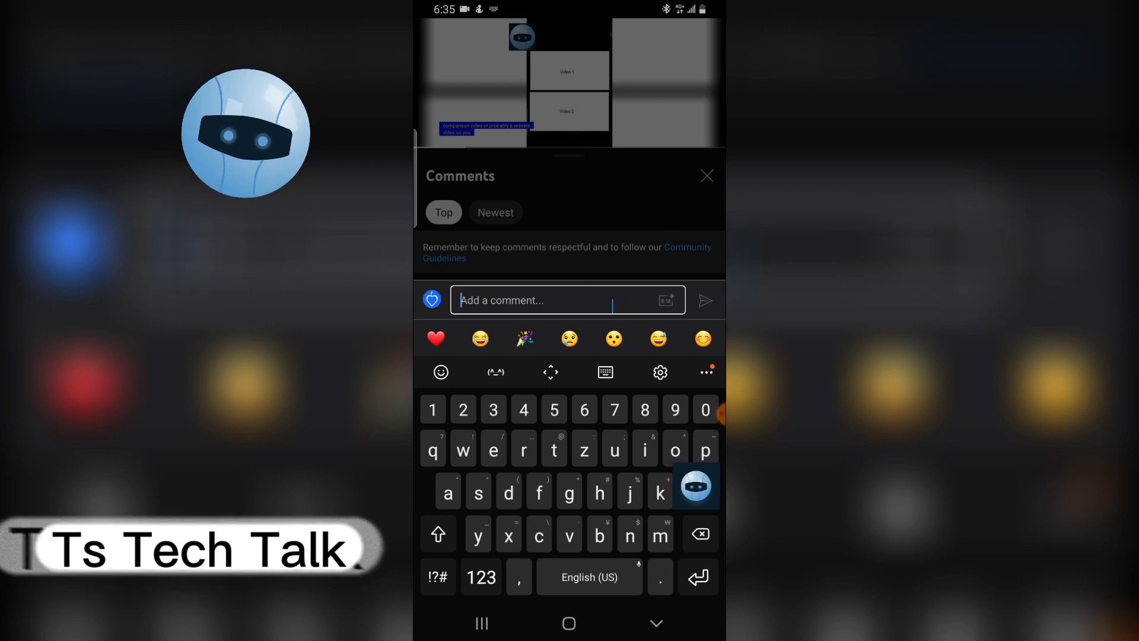
Write "here is an alternative app to quickly make duet on youtube 0:57", pausing the video at 0:57 to read the time
{"action": "type", "text": "h"}
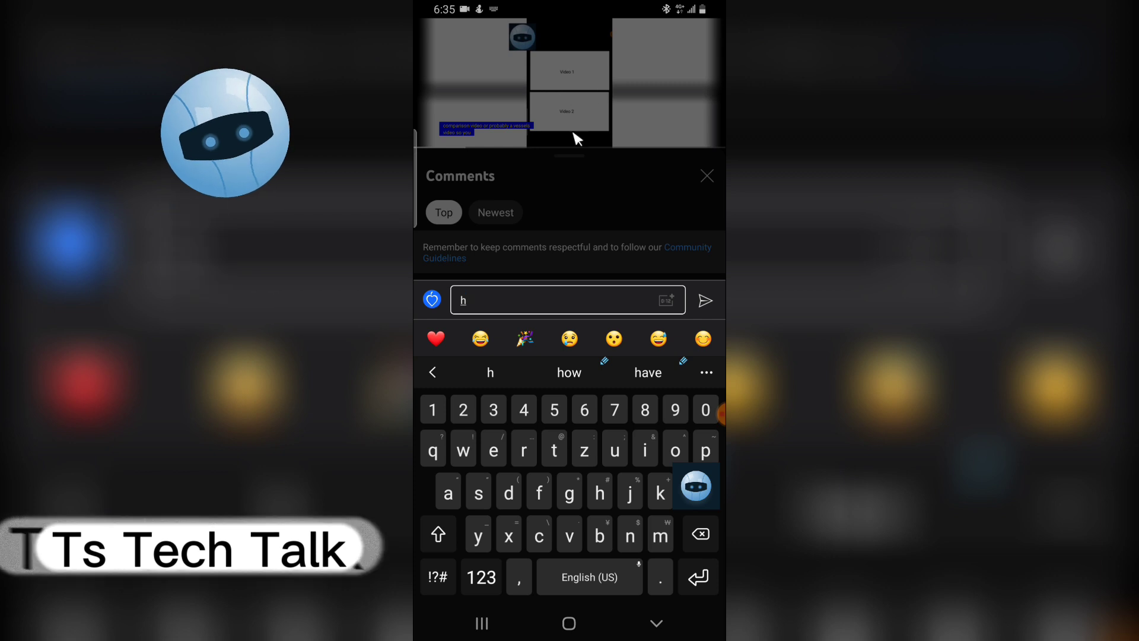
{"action": "left_click", "coordinate": [655, 623]}
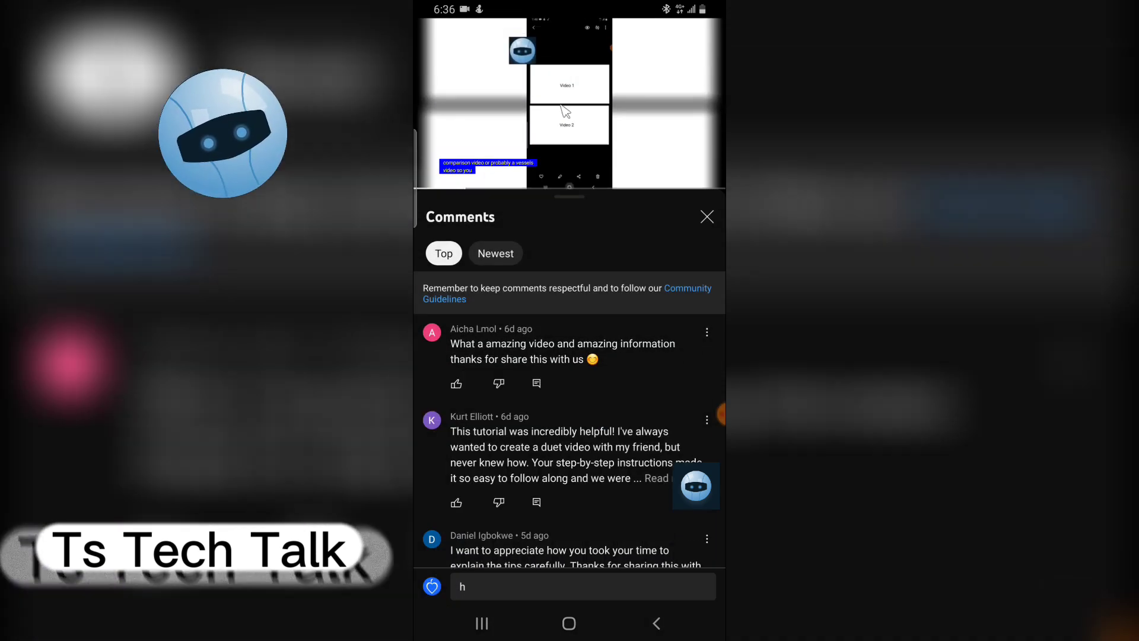
{"action": "left_click", "coordinate": [569, 106]}
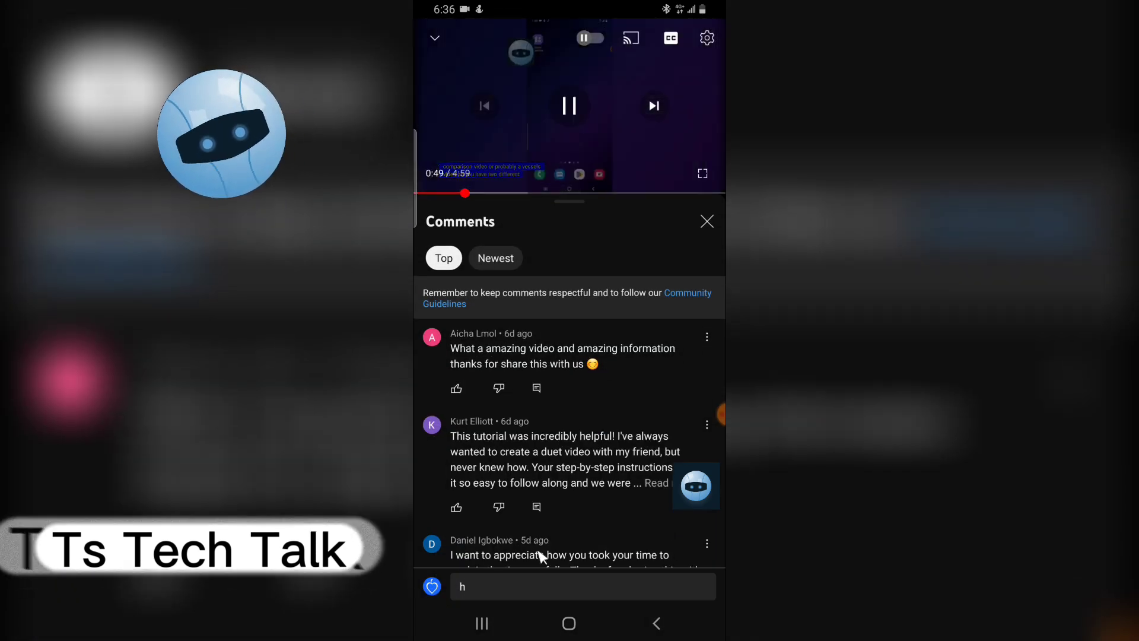
{"action": "left_click", "coordinate": [567, 586]}
{"action": "type", "text": " 0:54"}
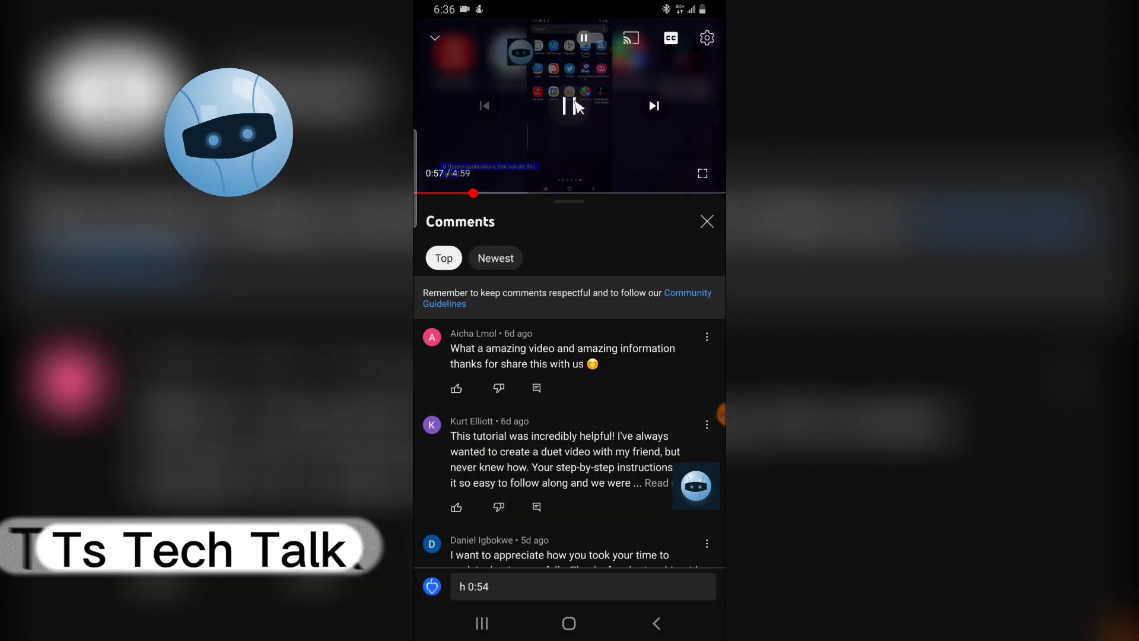
{"action": "left_click", "coordinate": [567, 586]}
{"action": "type", "text": " 0:57"}
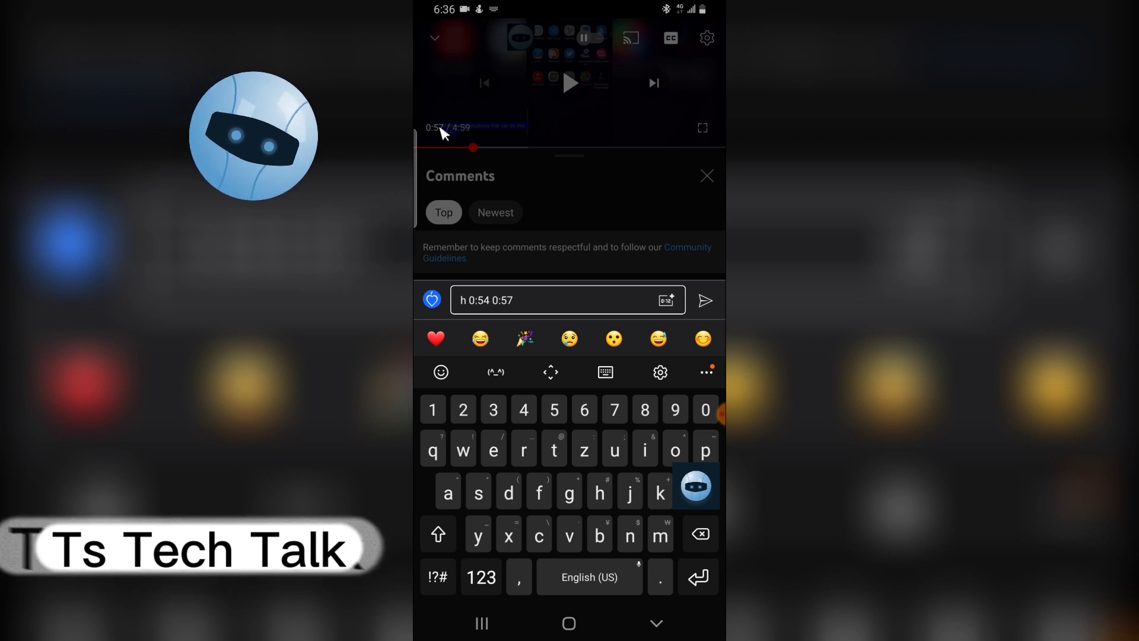
{"action": "mouse_move", "coordinate": [684, 298]}
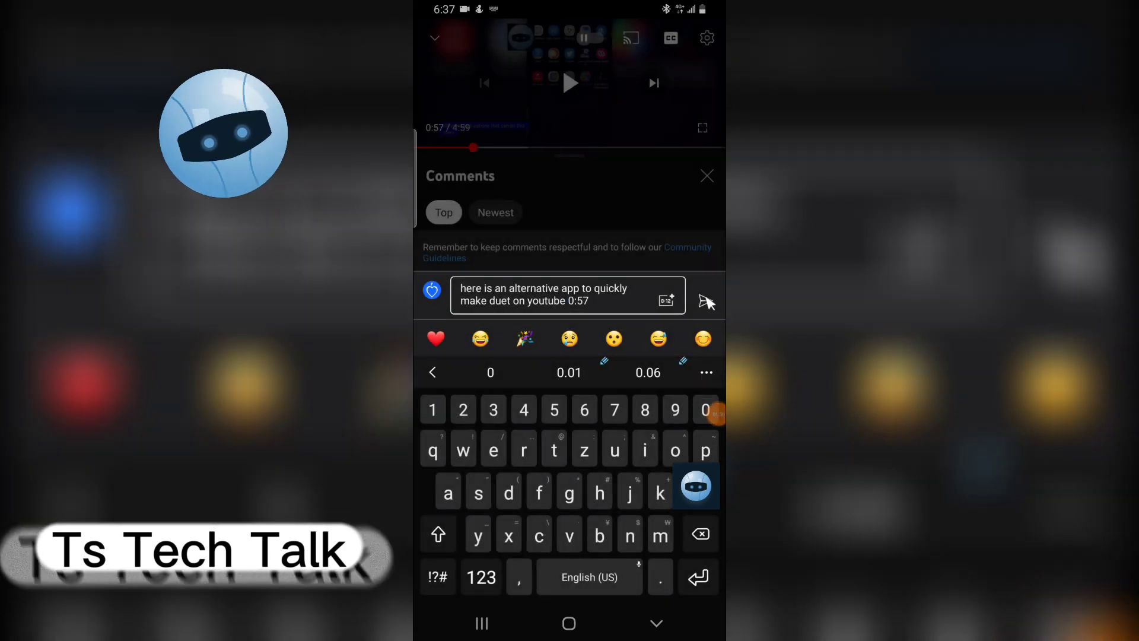
{"action": "left_click", "coordinate": [656, 623]}
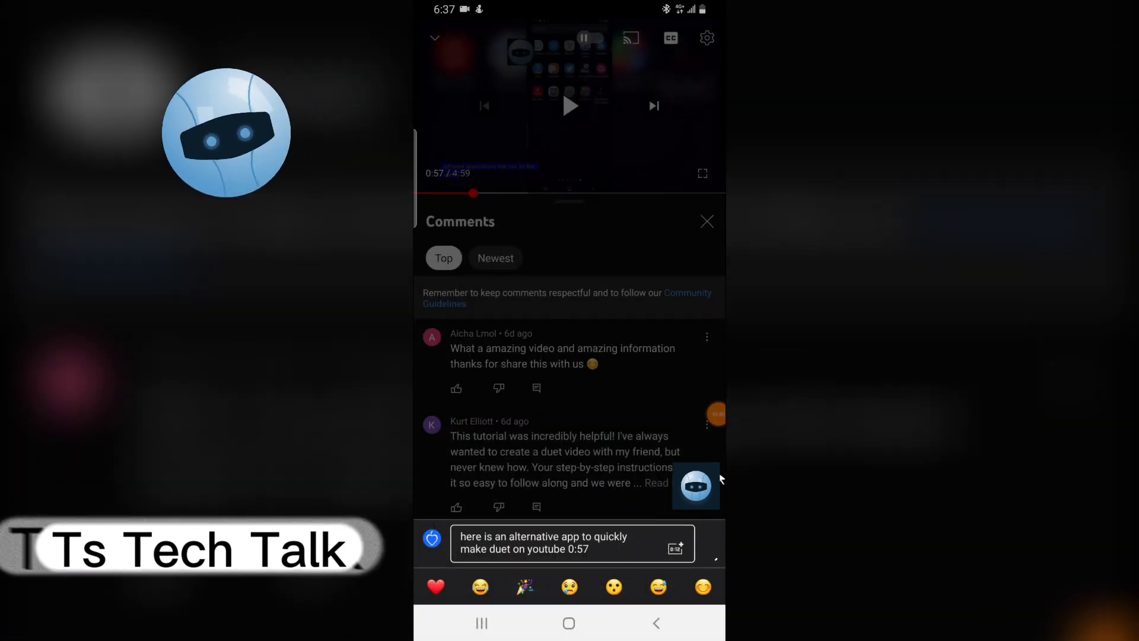
Post the 0:57 comment, play to 1:03, then use its 0:57 link to jump back
{"action": "left_click", "coordinate": [675, 548]}
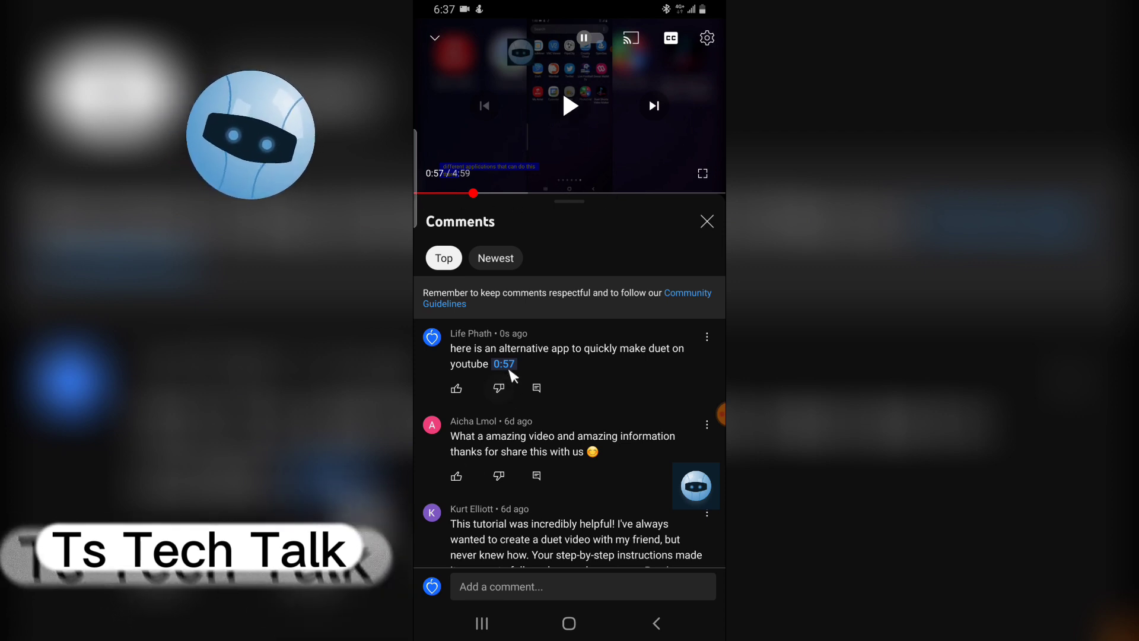
{"action": "mouse_move", "coordinate": [567, 140]}
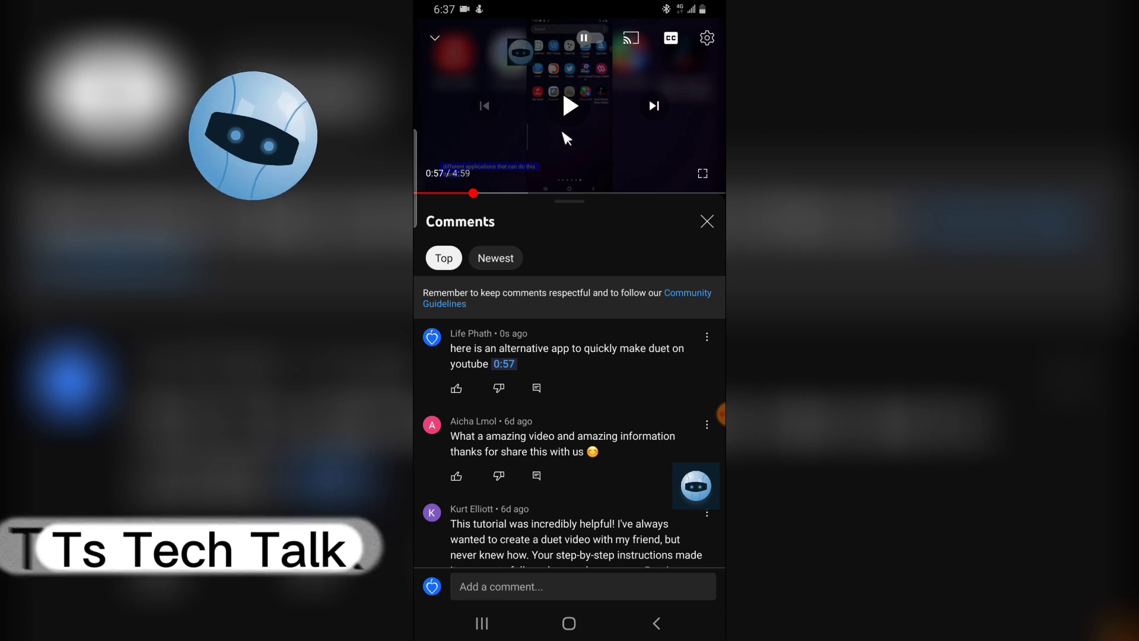
{"action": "left_click", "coordinate": [571, 106]}
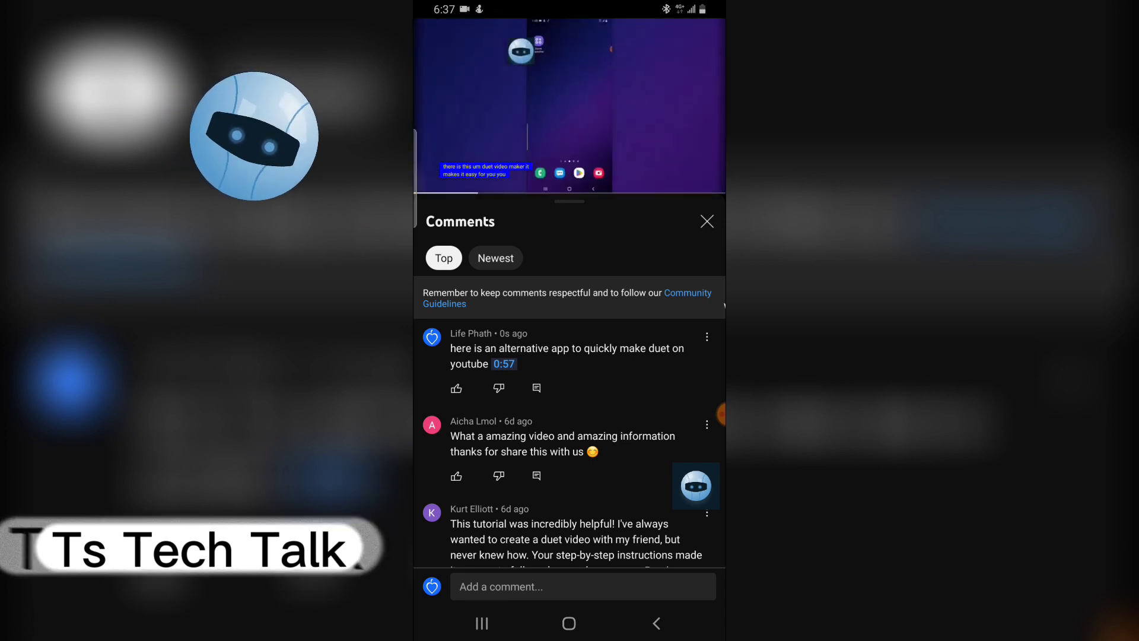
{"action": "left_click", "coordinate": [571, 106]}
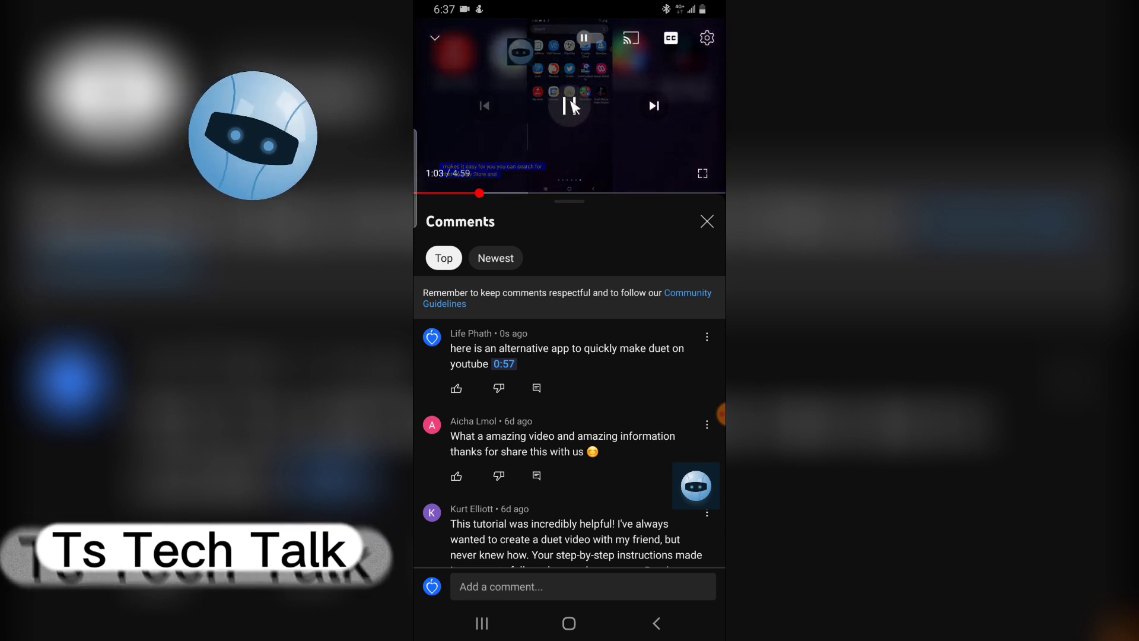
{"action": "left_click", "coordinate": [571, 105]}
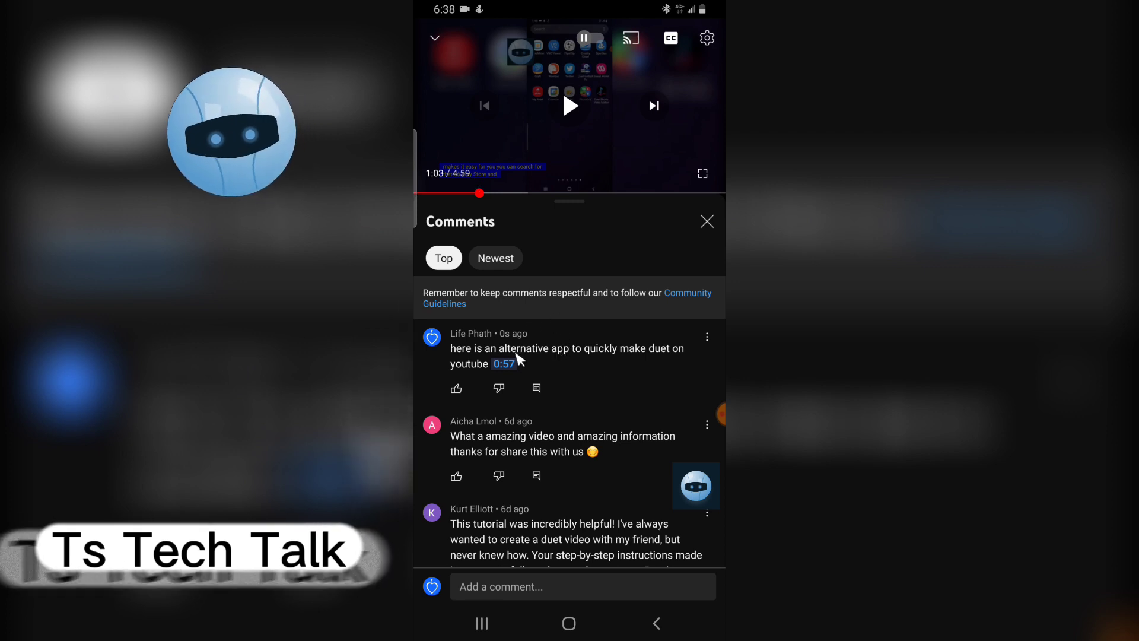
{"action": "left_click", "coordinate": [503, 363]}
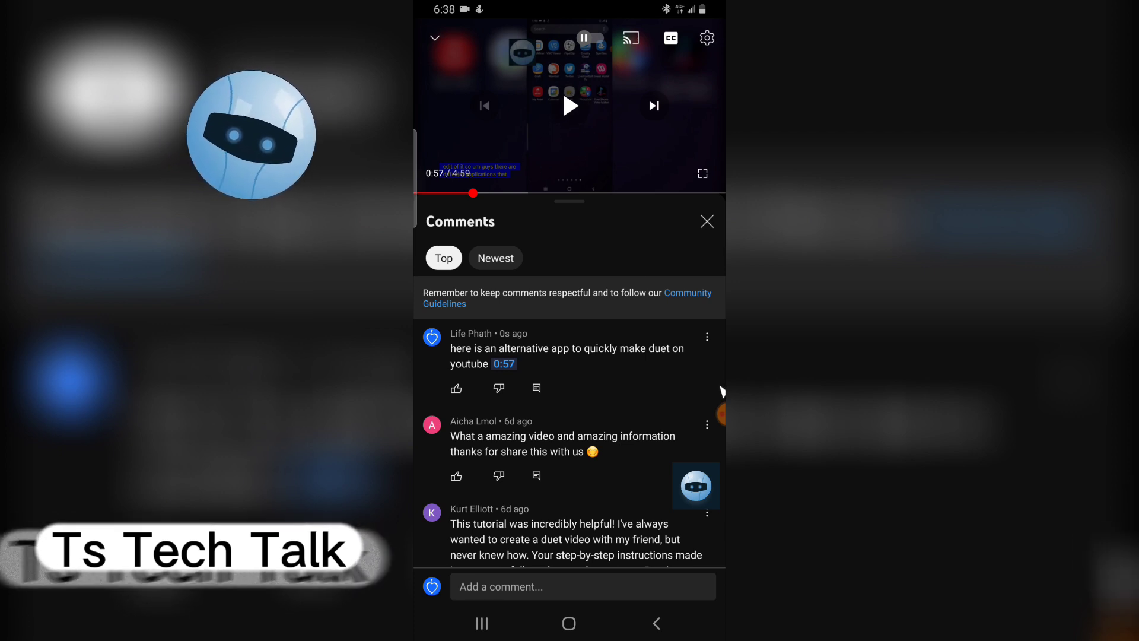
{"action": "mouse_move", "coordinate": [549, 141]}
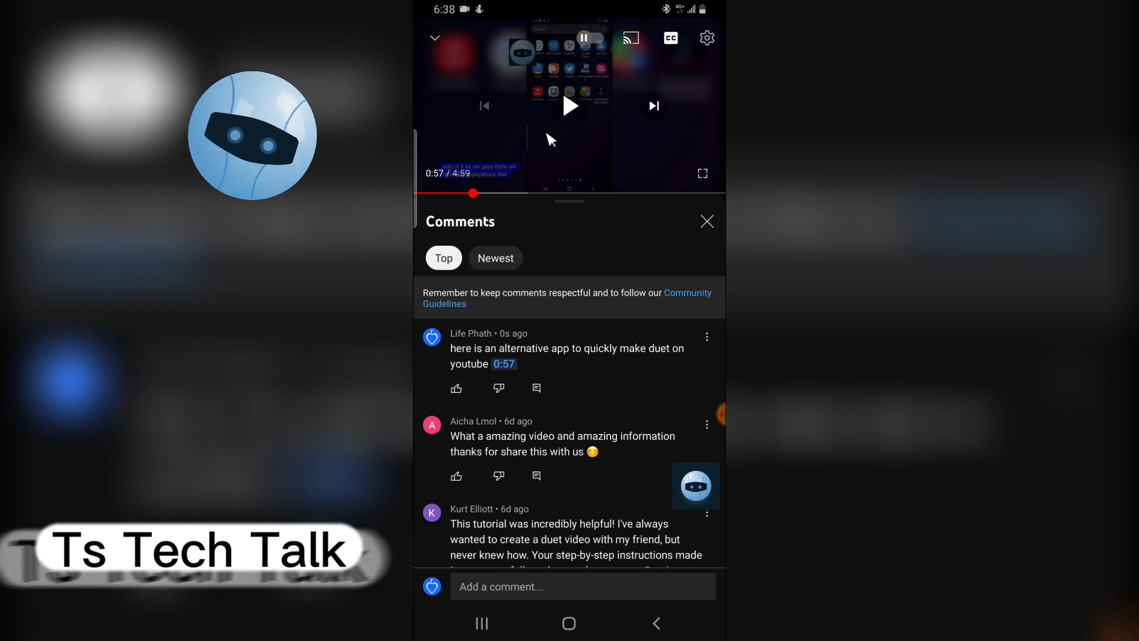
Draft a second comment on the professional duet how-to ending with the 1:25 timestamp
{"action": "left_click", "coordinate": [570, 105]}
{"action": "type", "text": "here it starts how to make duet video on youtube professionally"}
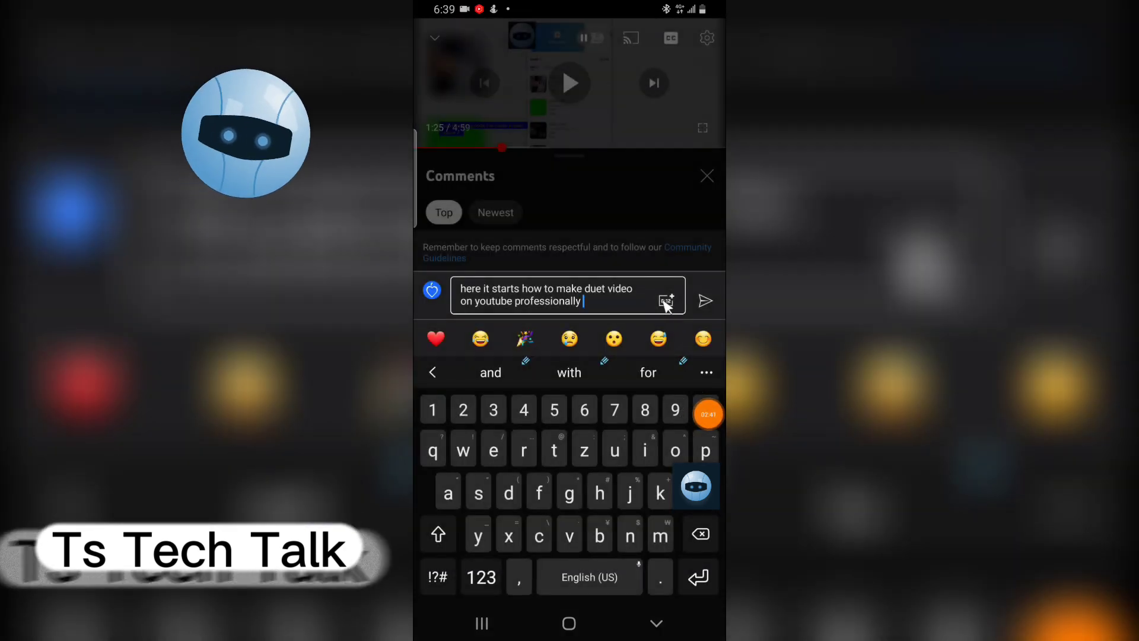
{"action": "type", "text": "1:25"}
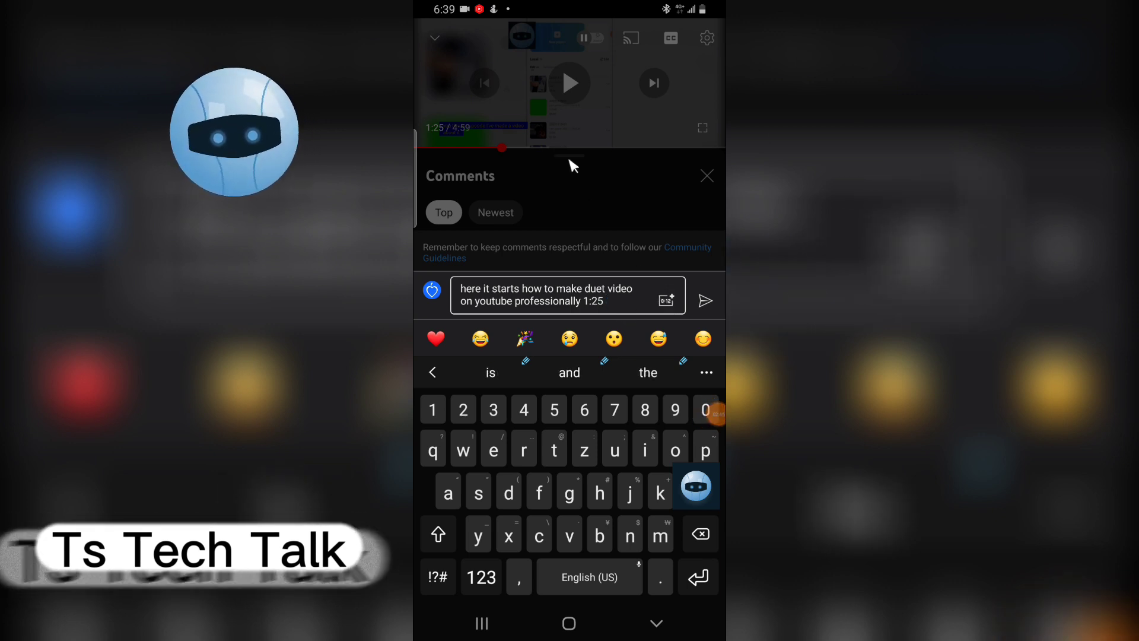
{"action": "mouse_move", "coordinate": [571, 102]}
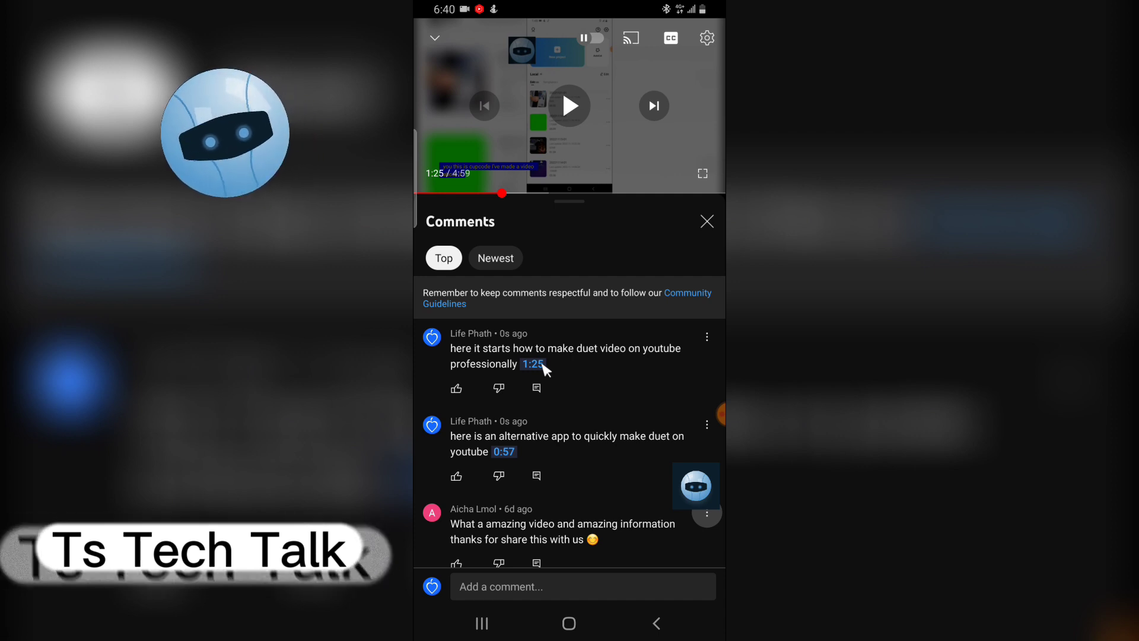
{"action": "mouse_move", "coordinate": [585, 287]}
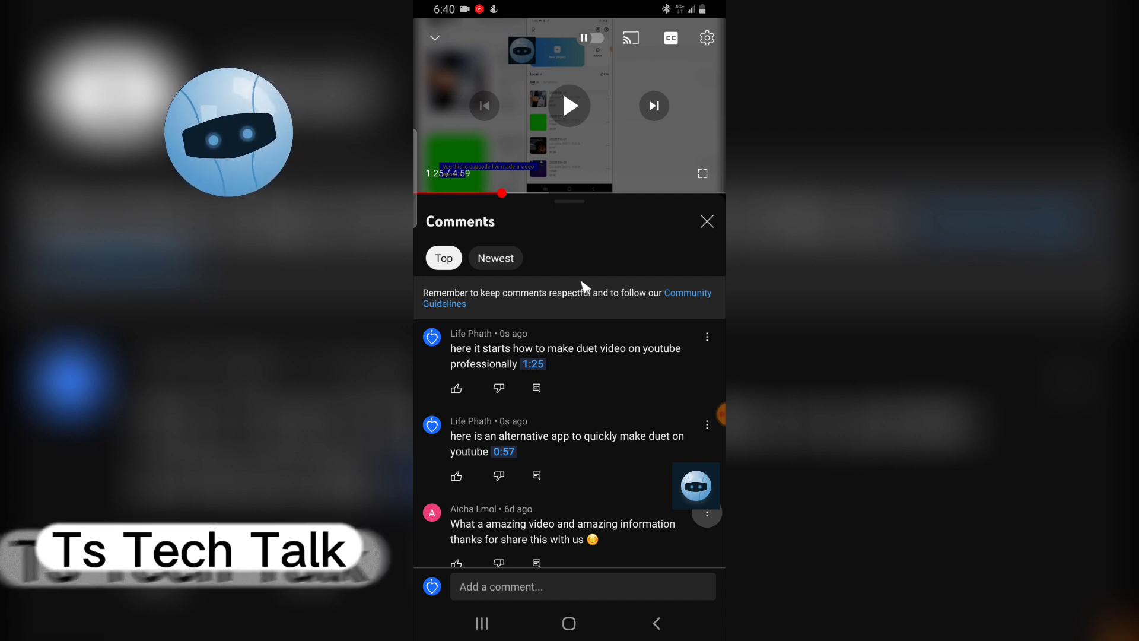
{"action": "mouse_move", "coordinate": [604, 383]}
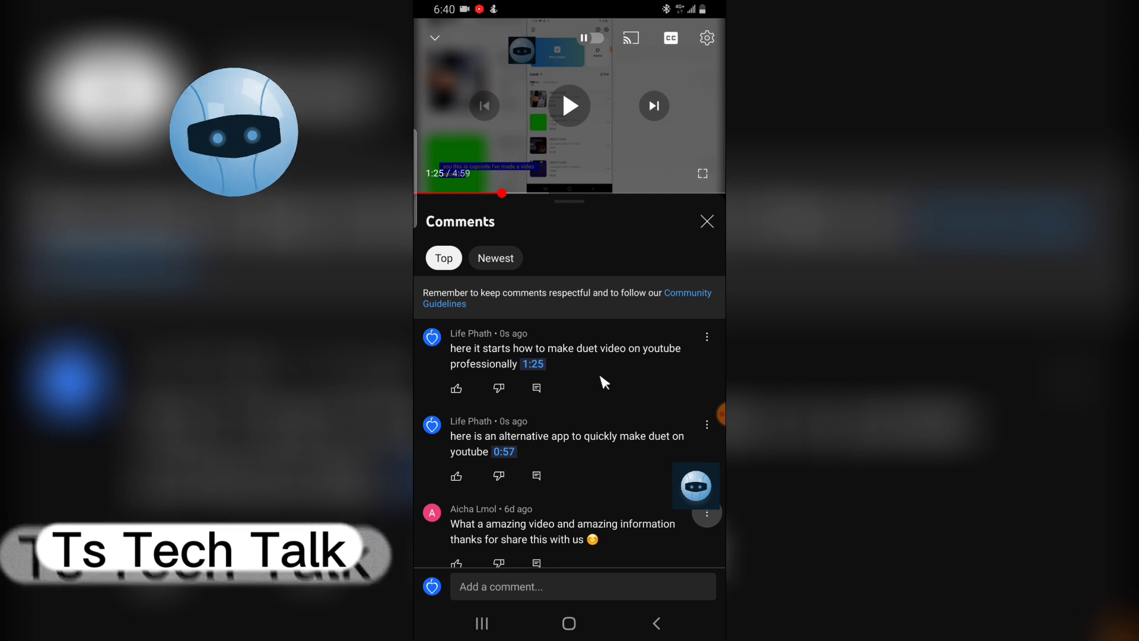
Start another fresh comment on the tutorial with an empty draft
{"action": "left_click", "coordinate": [582, 586]}
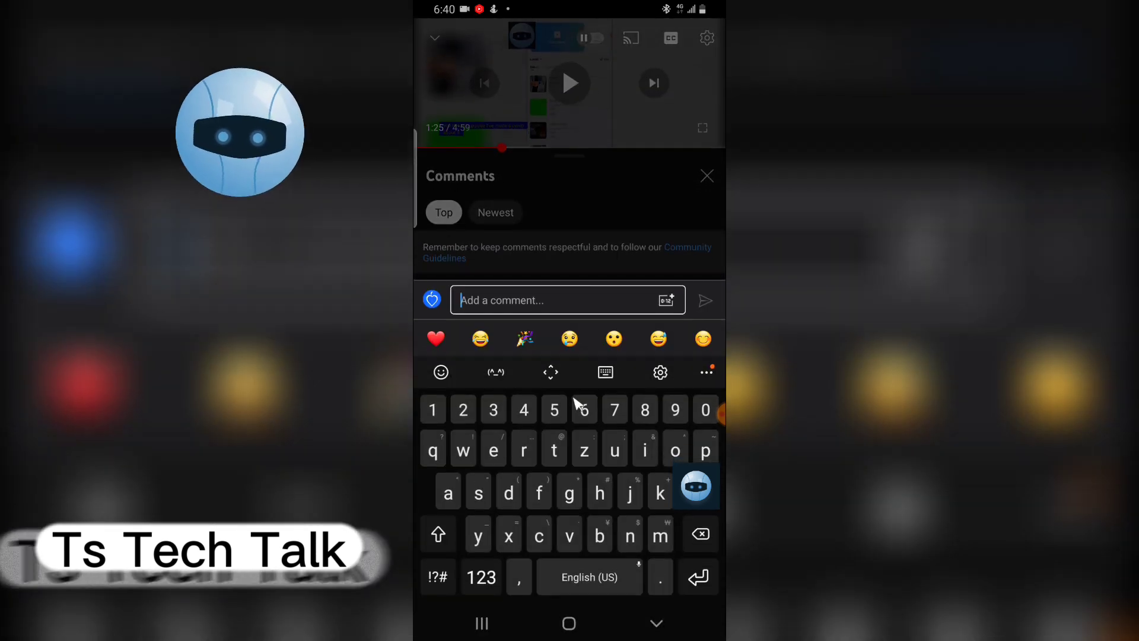